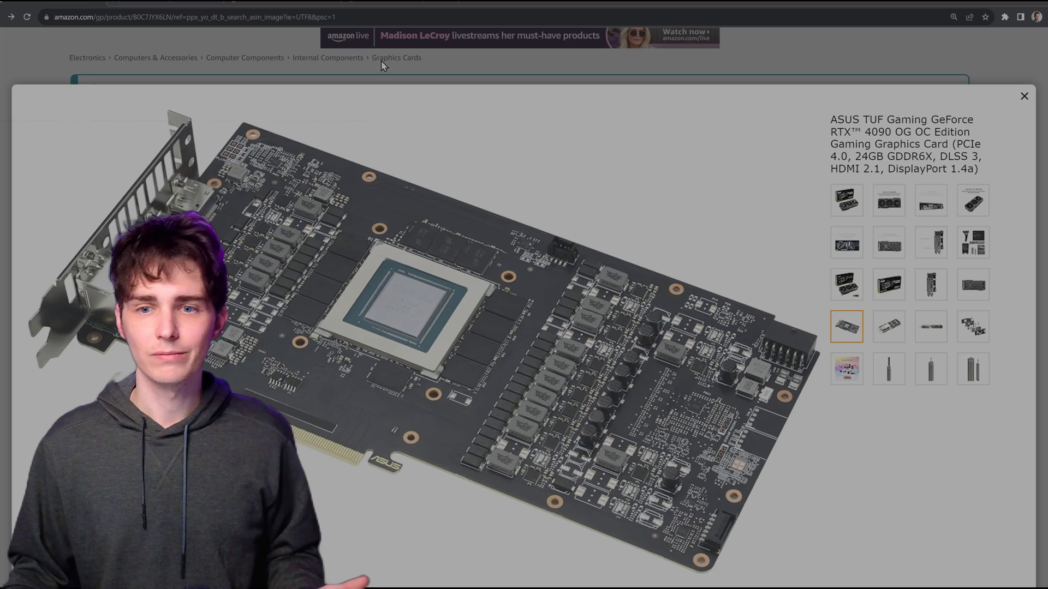
mouse_move(323, 53)
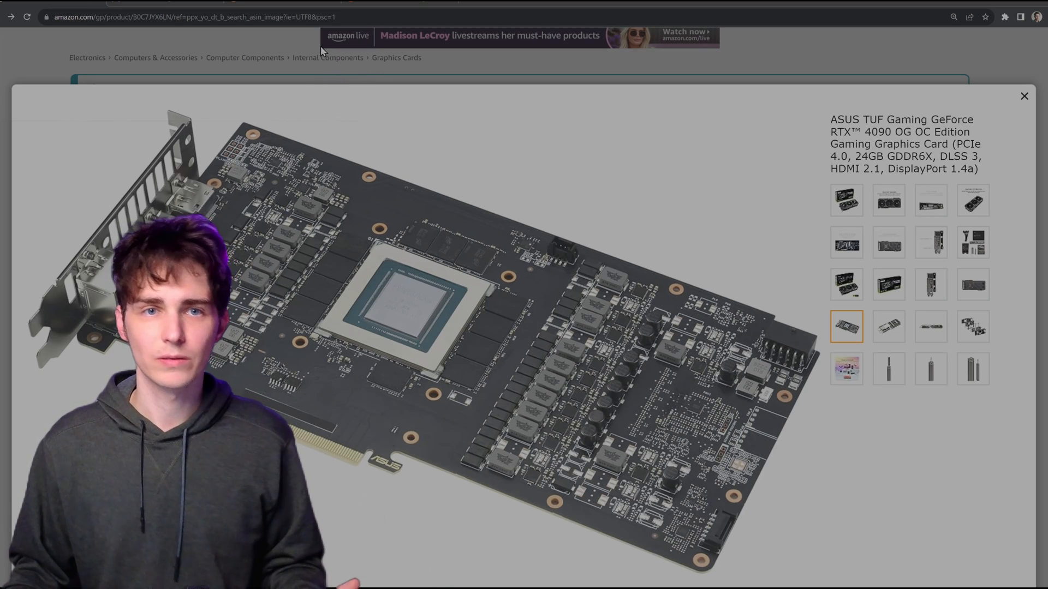
mouse_move(72, 73)
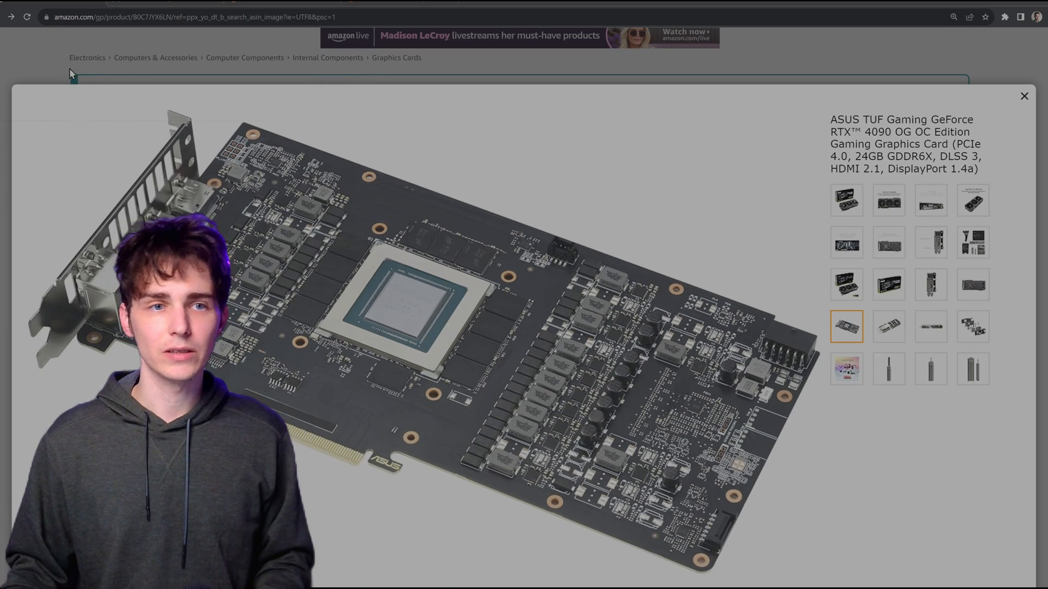
mouse_move(50, 64)
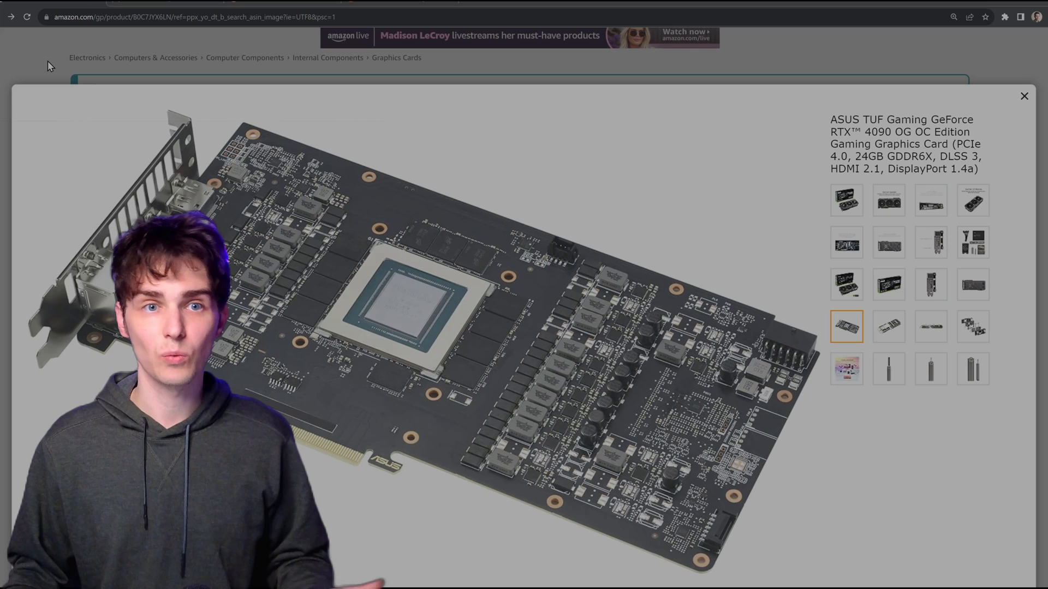
Close the enlarged image viewer and return to the ASUS TUF RTX 4090 OG OC listing
click(1024, 96)
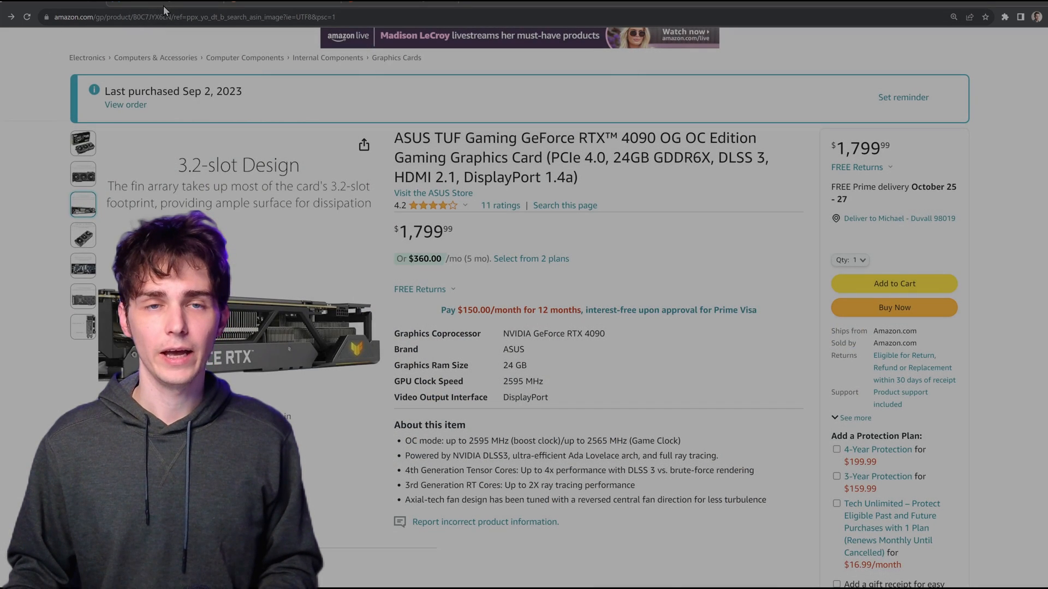
click(433, 194)
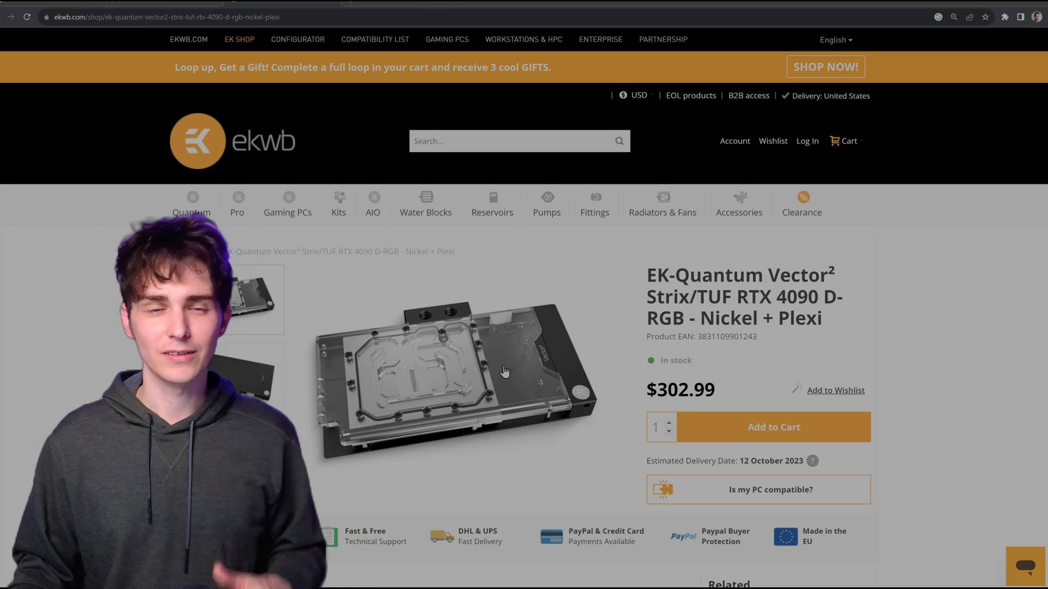
mouse_move(507, 155)
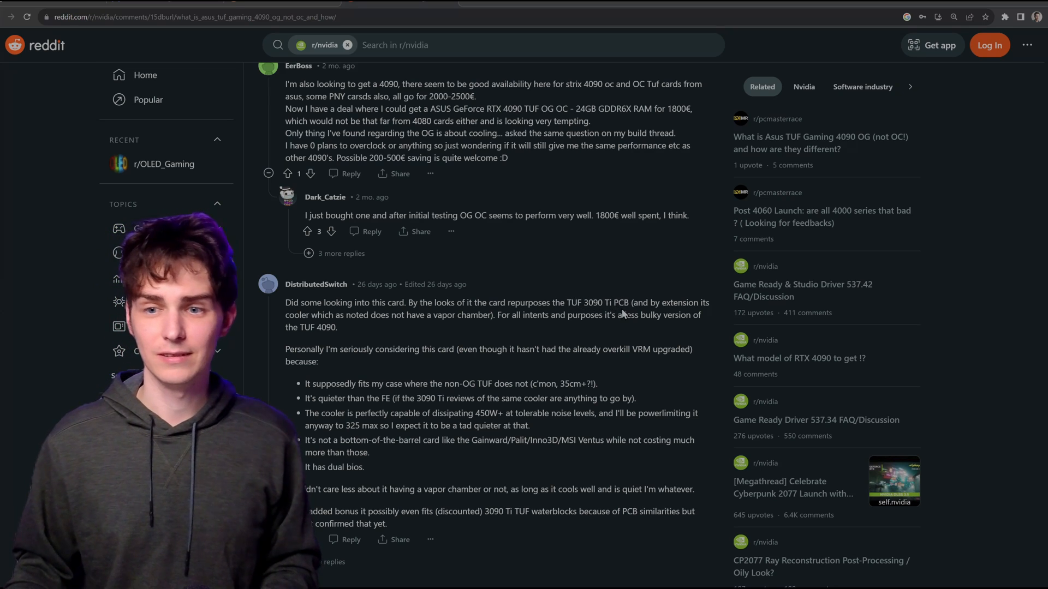
mouse_move(626, 293)
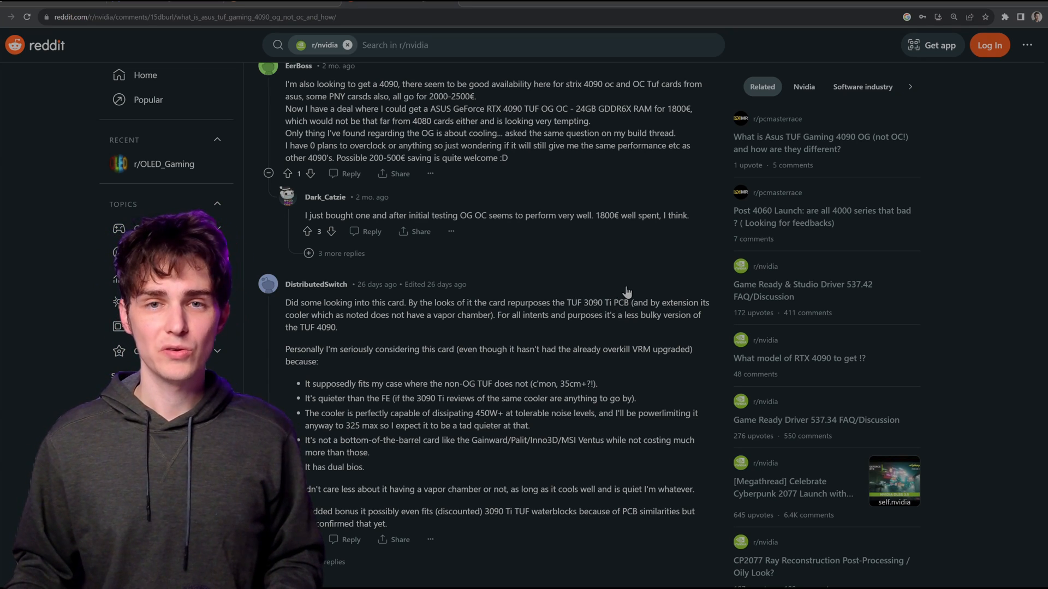
mouse_move(602, 282)
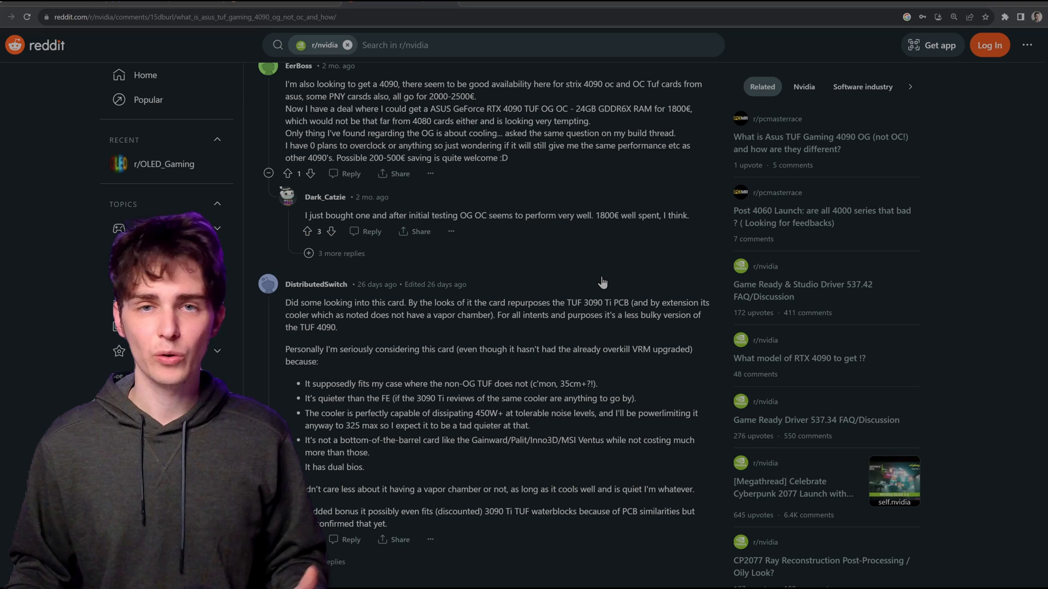
mouse_move(596, 273)
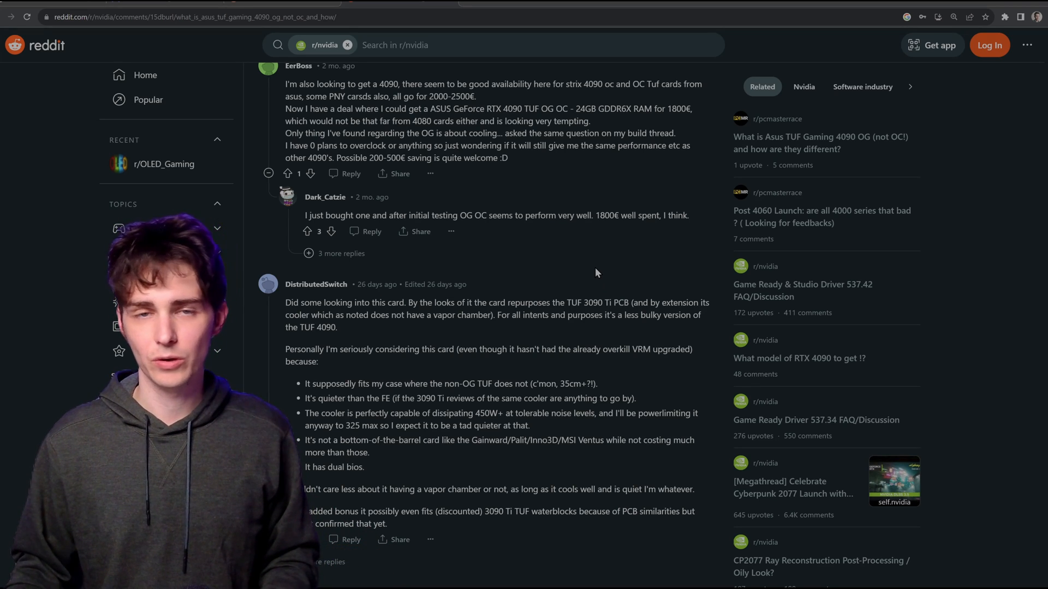
mouse_move(585, 255)
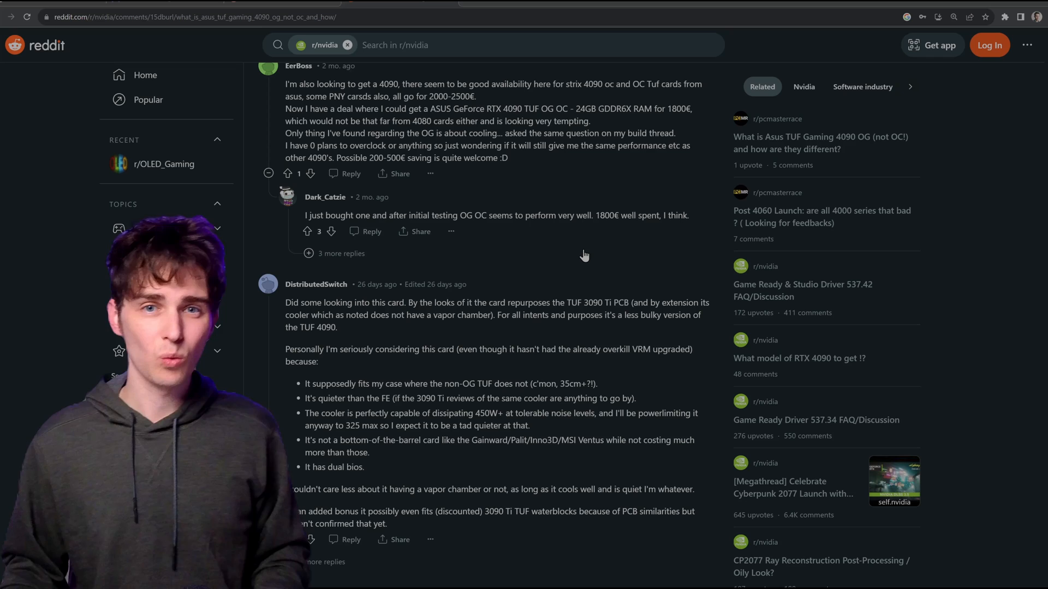
mouse_move(272, 153)
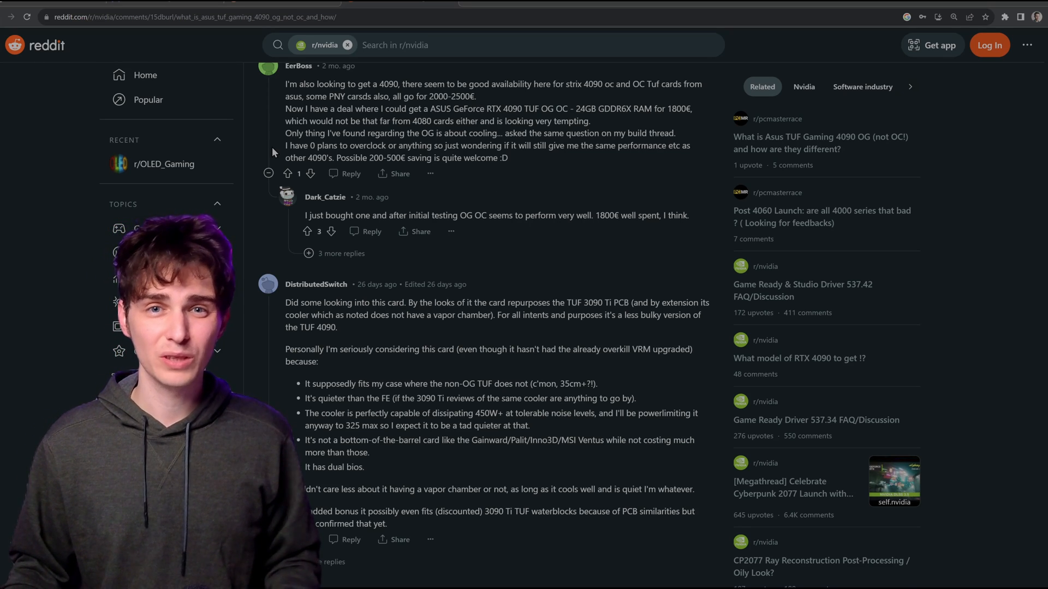